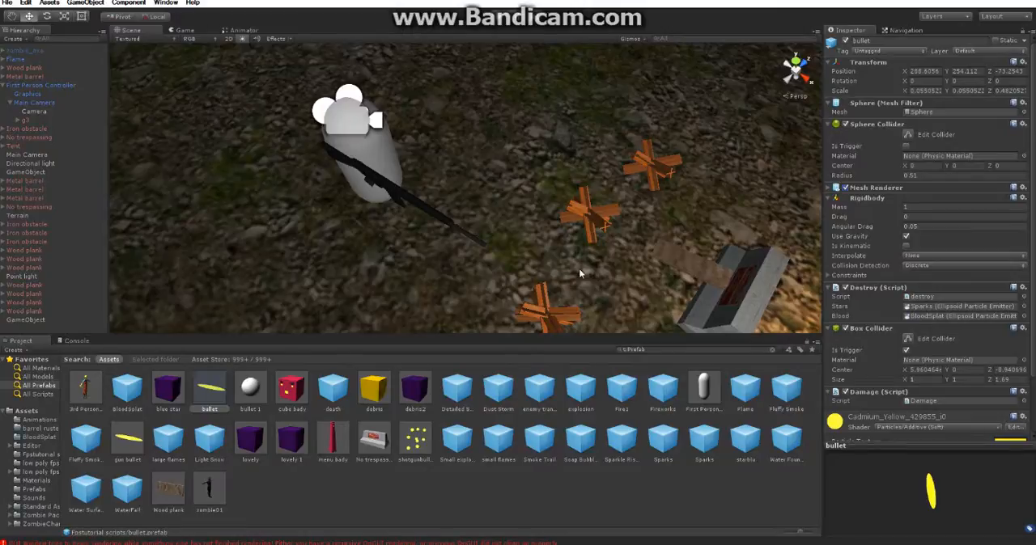
{"action": "mouse_move", "coordinate": [588, 264]}
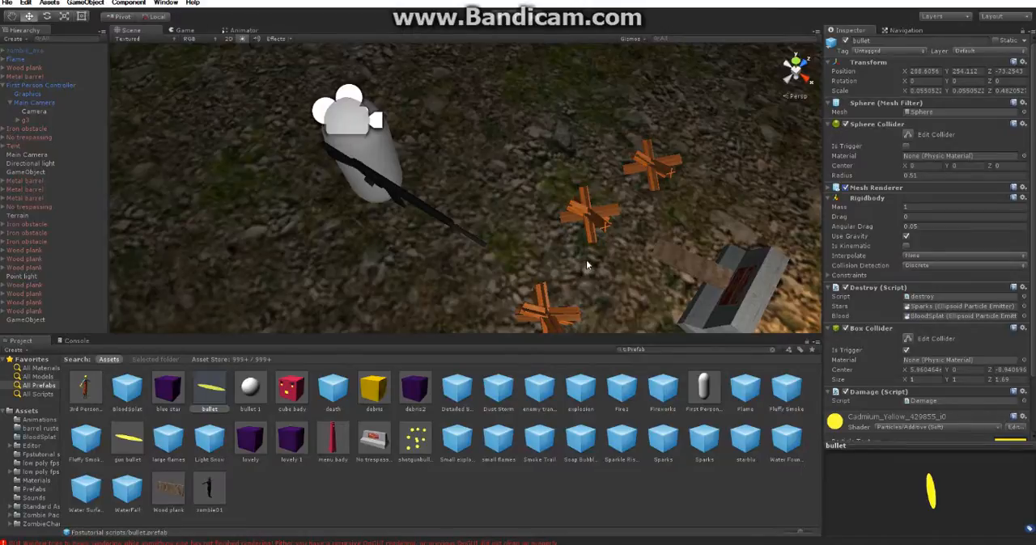
{"action": "mouse_move", "coordinate": [578, 267]}
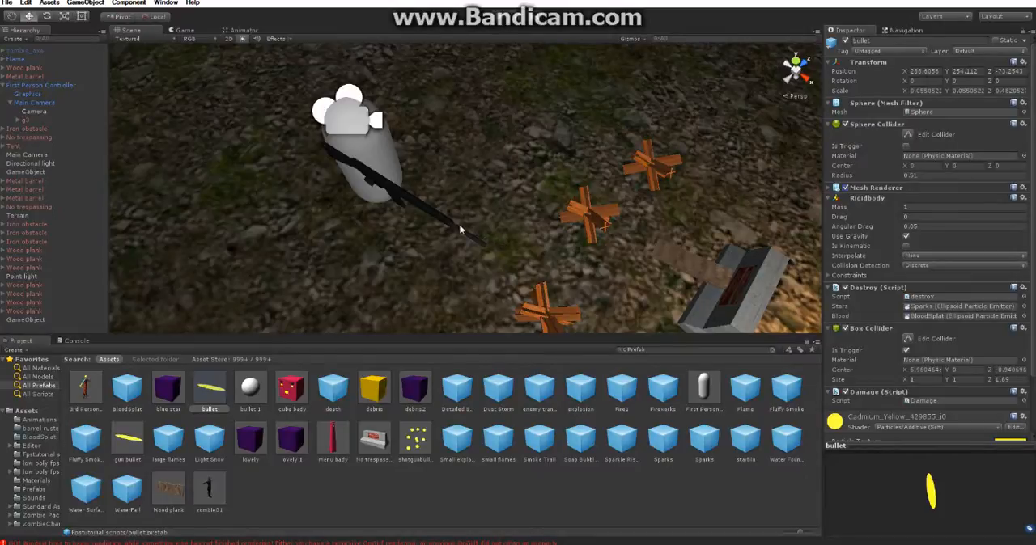
{"action": "mouse_move", "coordinate": [486, 202]}
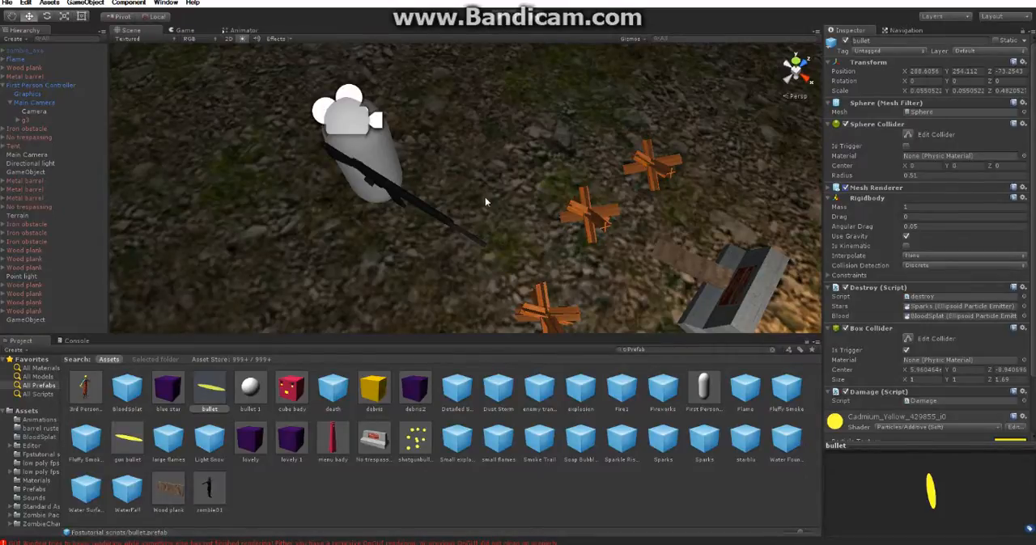
{"action": "mouse_move", "coordinate": [511, 223]}
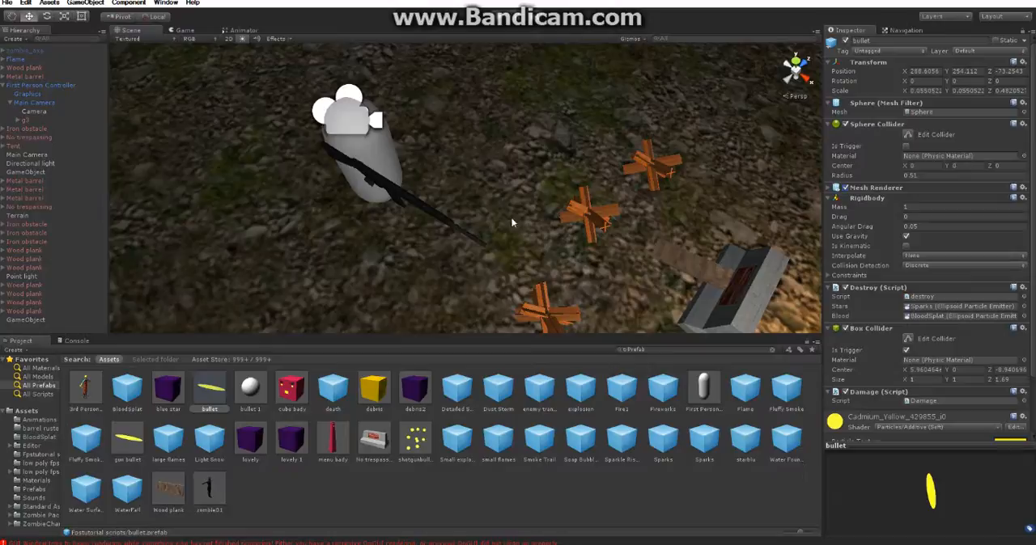
{"action": "mouse_move", "coordinate": [526, 220]}
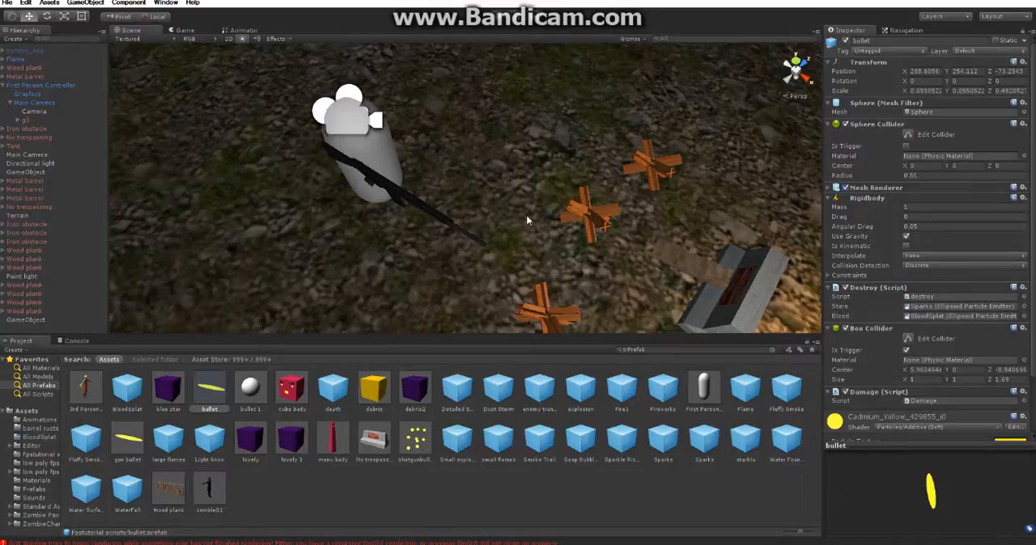
{"action": "mouse_move", "coordinate": [526, 221]}
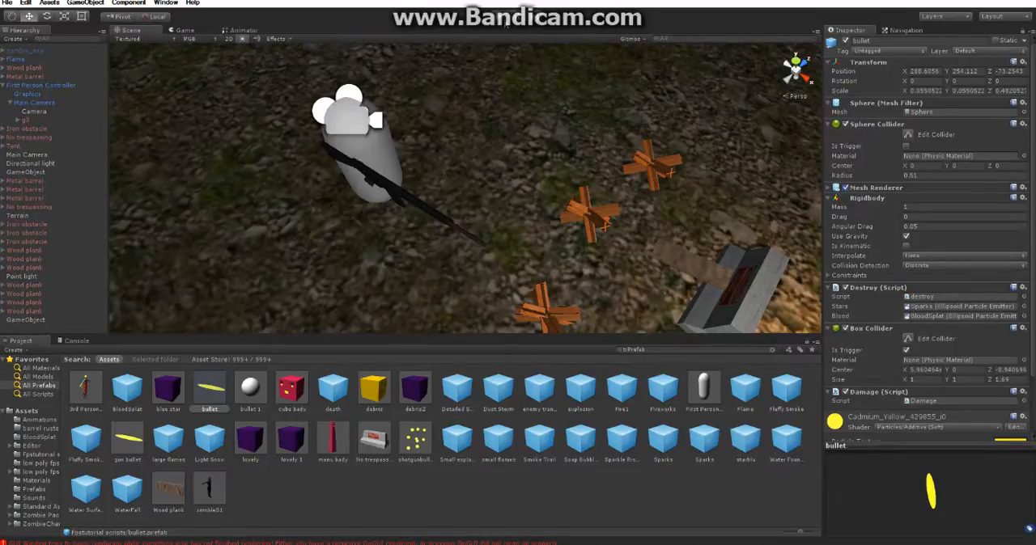
{"action": "mouse_move", "coordinate": [504, 123]}
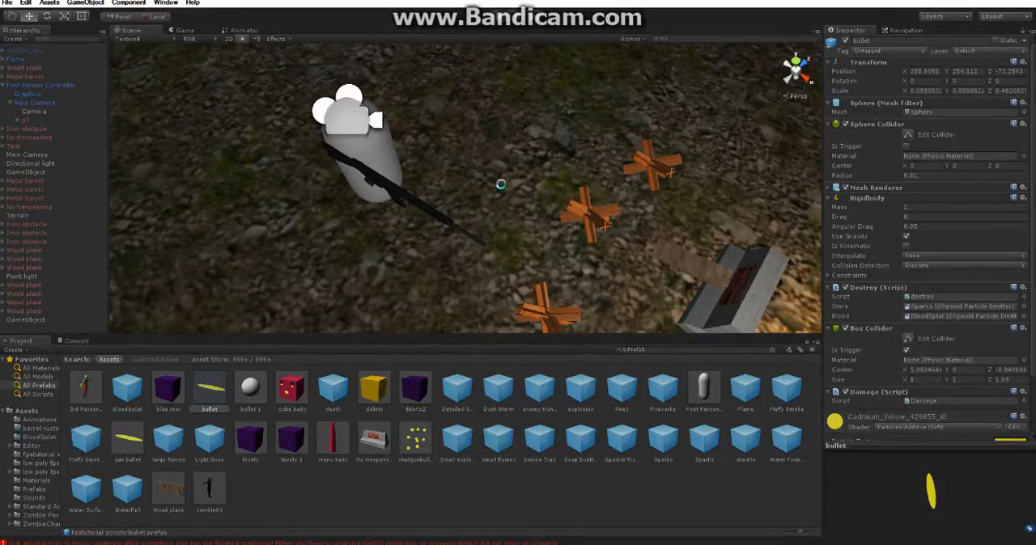
{"action": "mouse_move", "coordinate": [501, 189]}
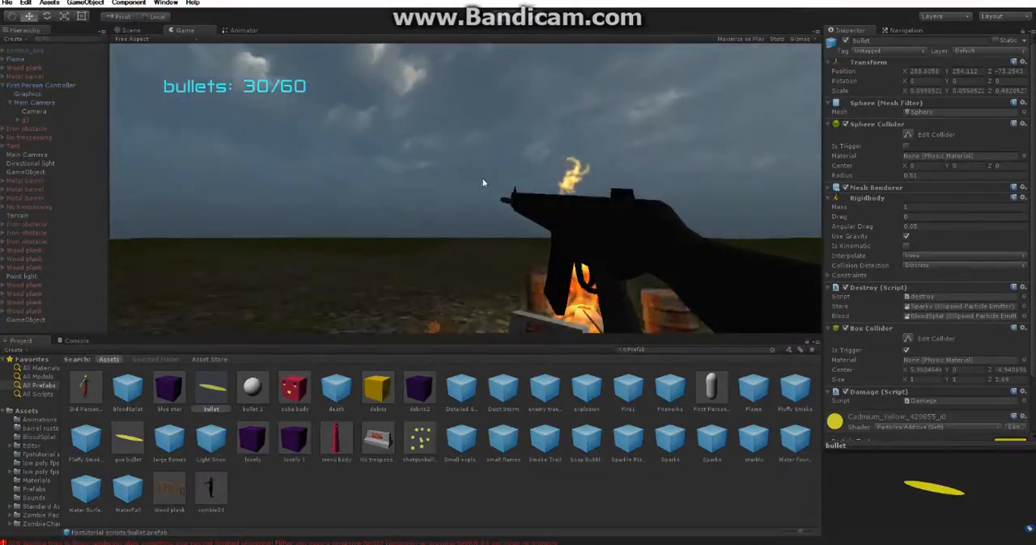
Exit Play mode to return to editing the bullet prefab's Mesh Renderer.
{"action": "left_click", "coordinate": [485, 186]}
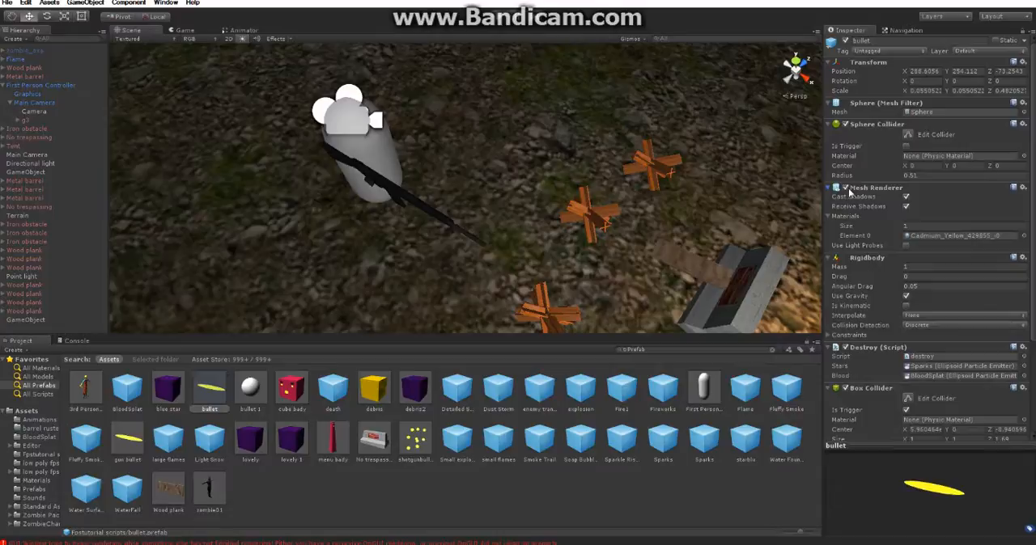
Disable the bullet's Mesh Renderer and play-test that fired bullets are invisible.
{"action": "left_click", "coordinate": [828, 187]}
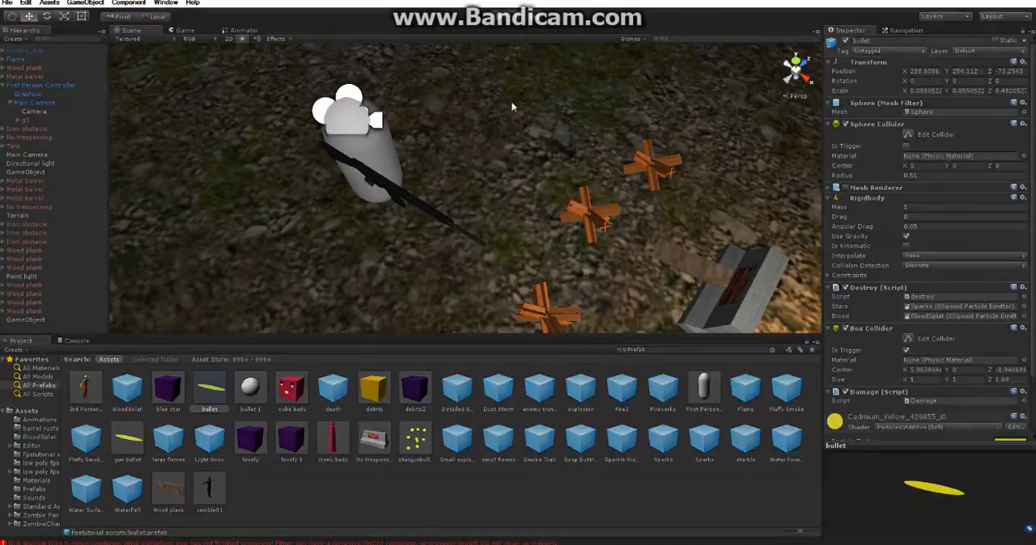
{"action": "mouse_move", "coordinate": [512, 151]}
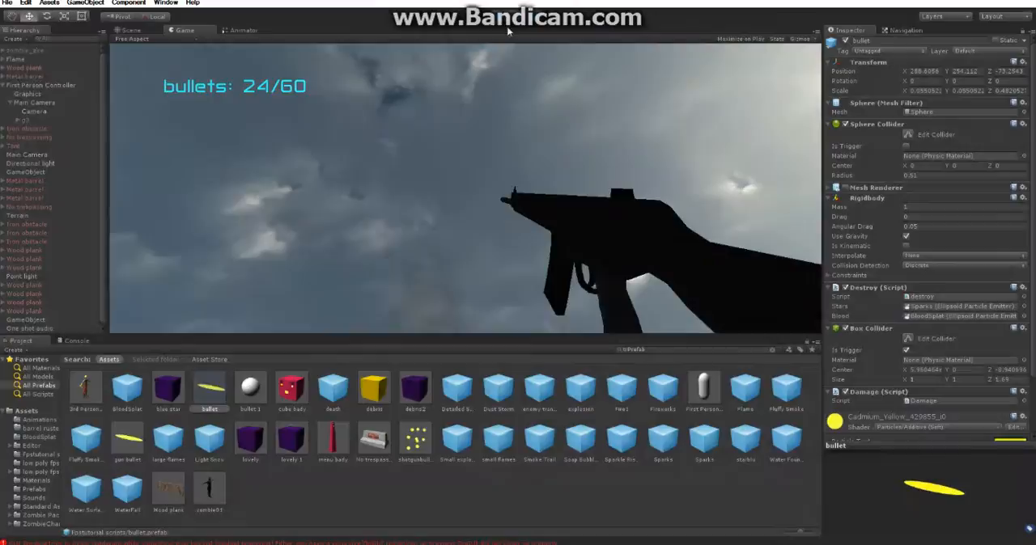
{"action": "left_click", "coordinate": [130, 30]}
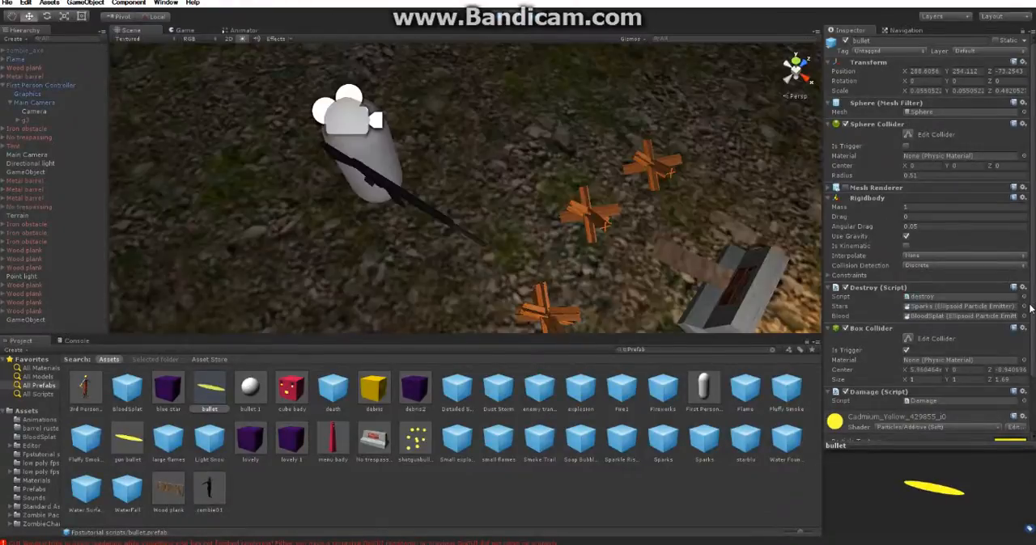
Add a Trail Renderer component to the bullet prefab via the 'tra' search.
{"action": "scroll", "scroll_direction": "down", "scroll_amount": 3}
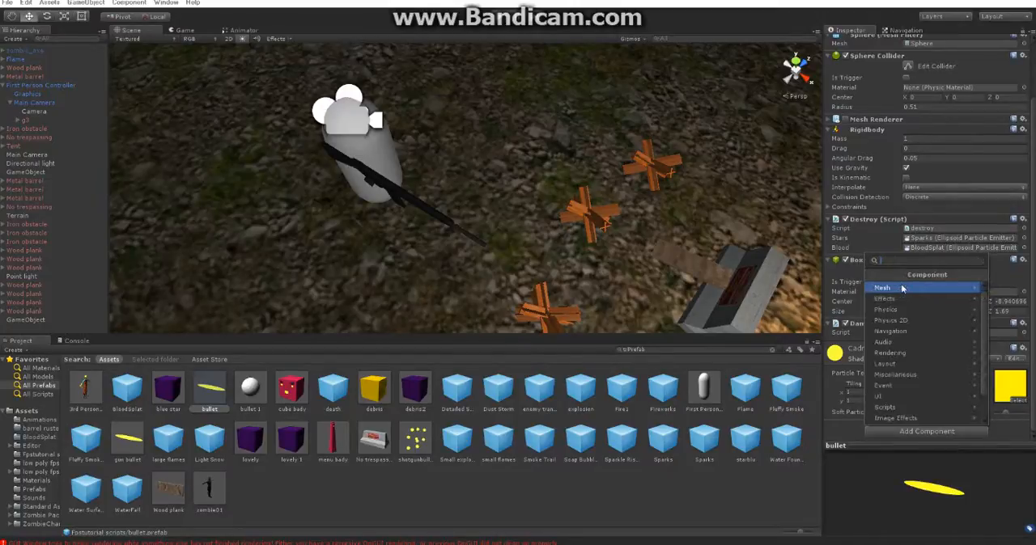
{"action": "type", "text": "tra"}
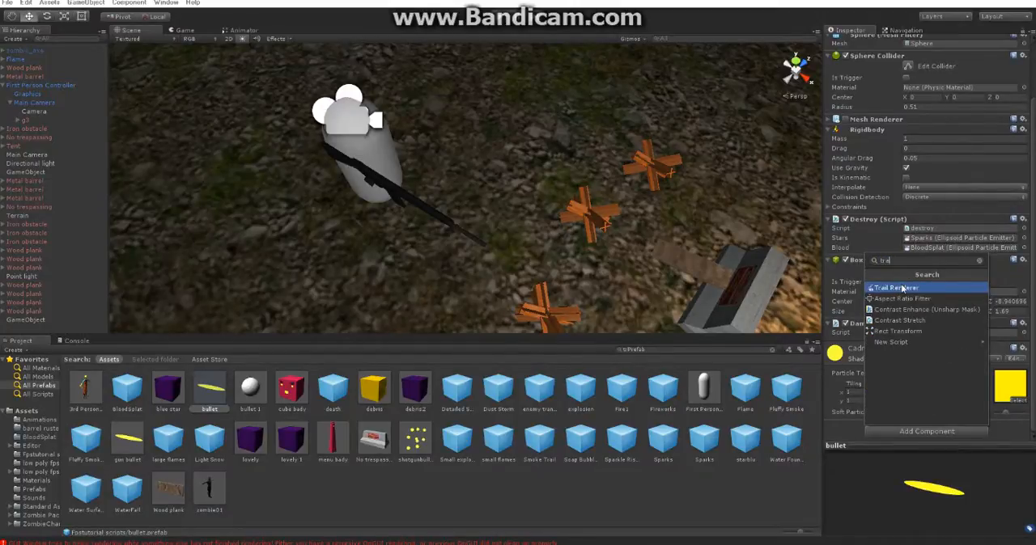
{"action": "left_click", "coordinate": [896, 288]}
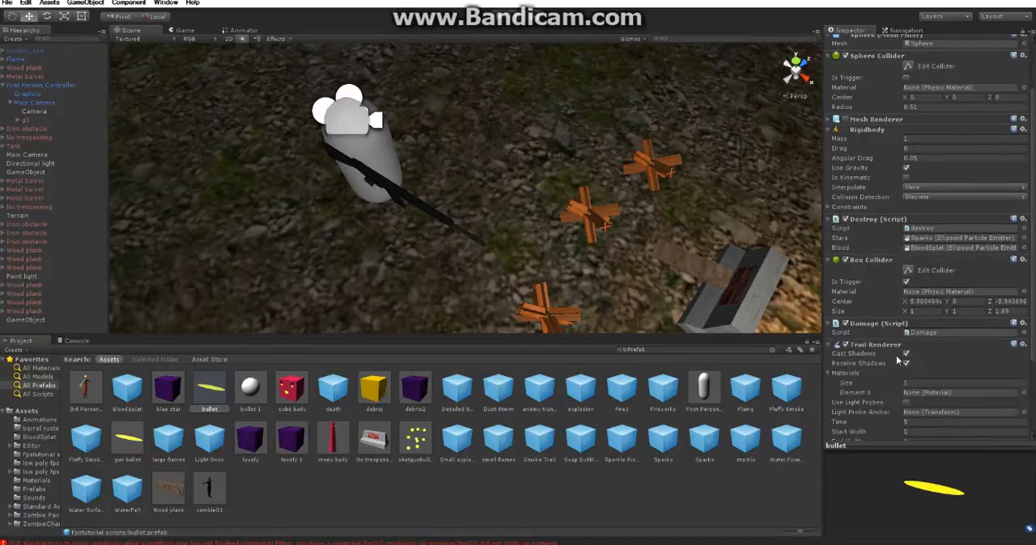
{"action": "mouse_move", "coordinate": [927, 376]}
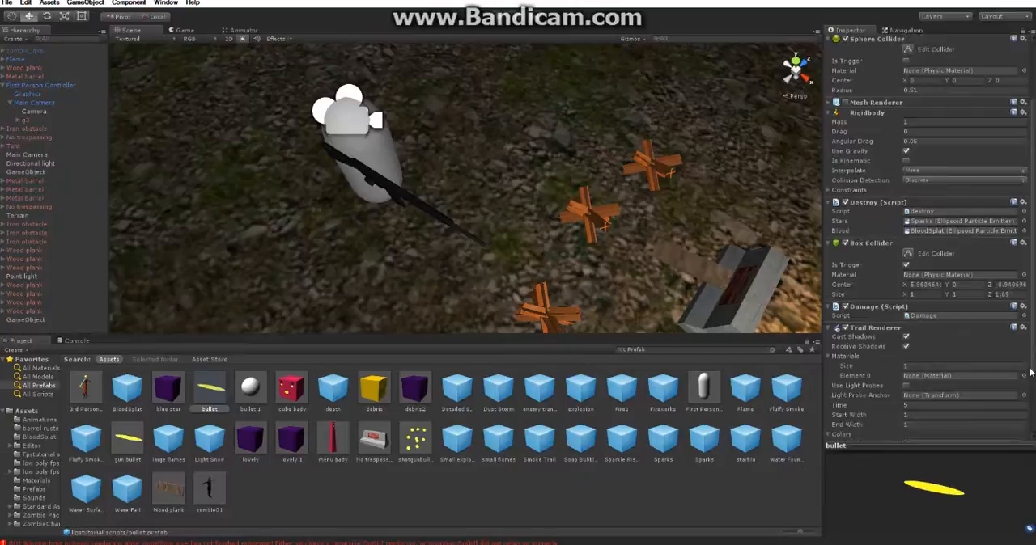
{"action": "scroll", "scroll_direction": "down", "scroll_amount": 3}
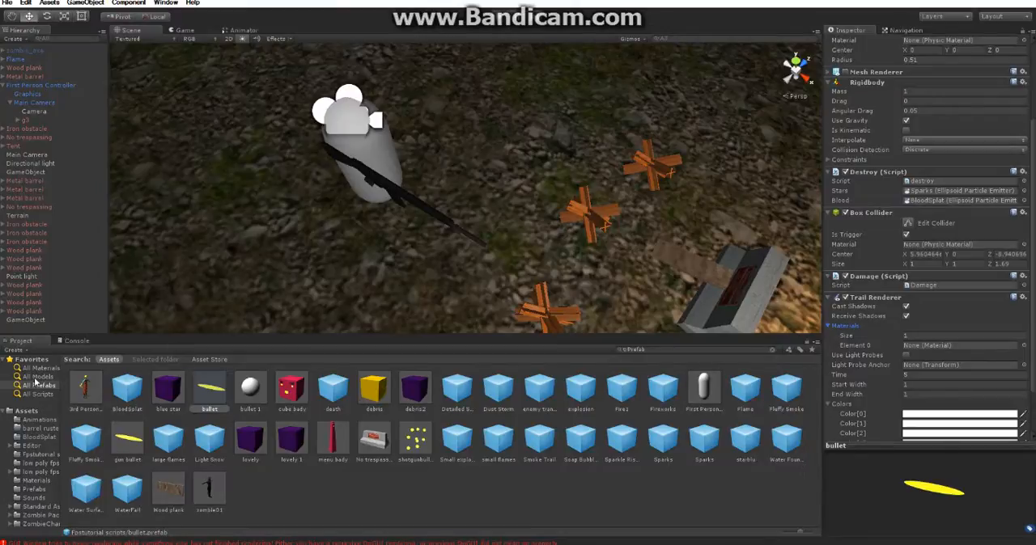
Assign the Spark material from All Materials to the Trail Renderer's Element 0.
{"action": "left_click", "coordinate": [38, 368]}
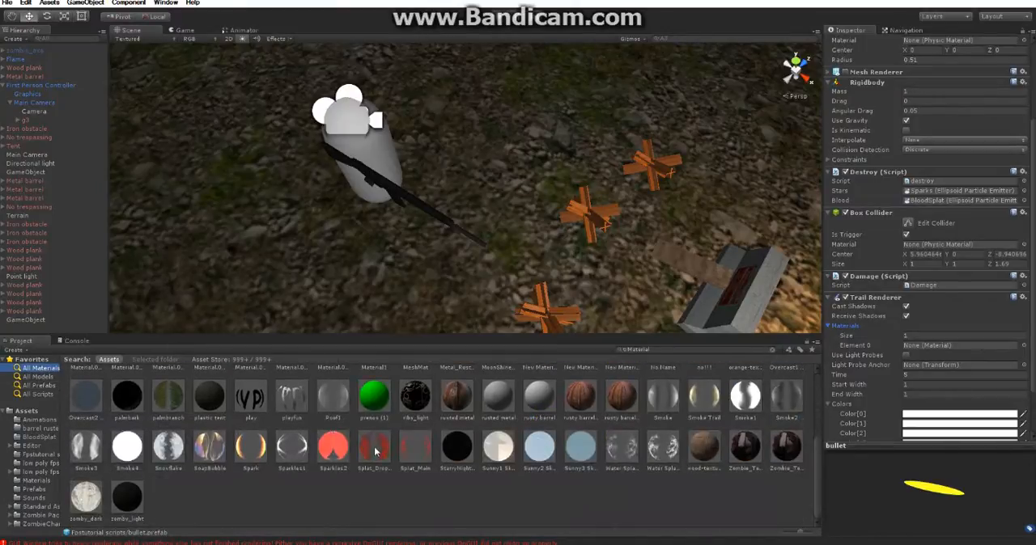
{"action": "mouse_move", "coordinate": [251, 449]}
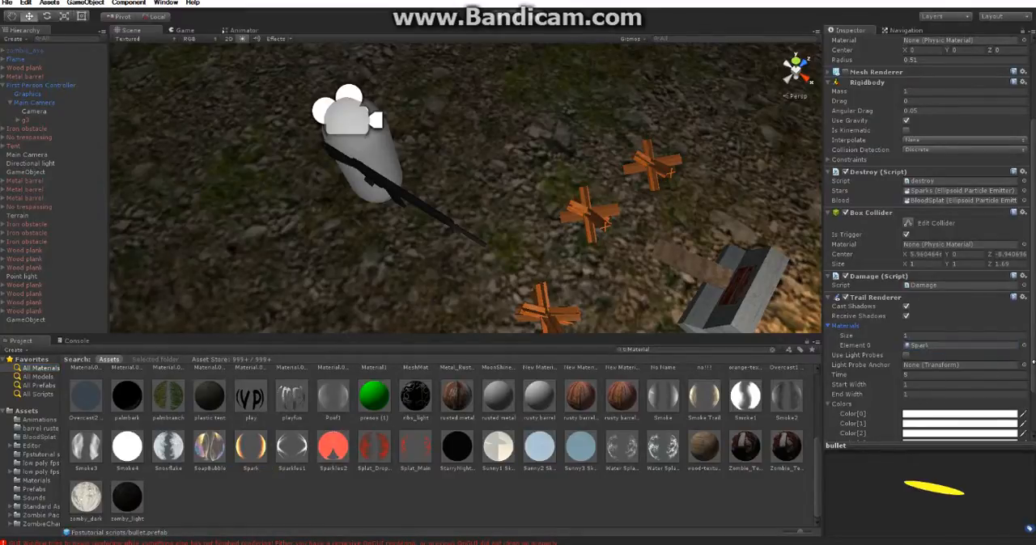
{"action": "scroll", "scroll_direction": "down", "scroll_amount": 3}
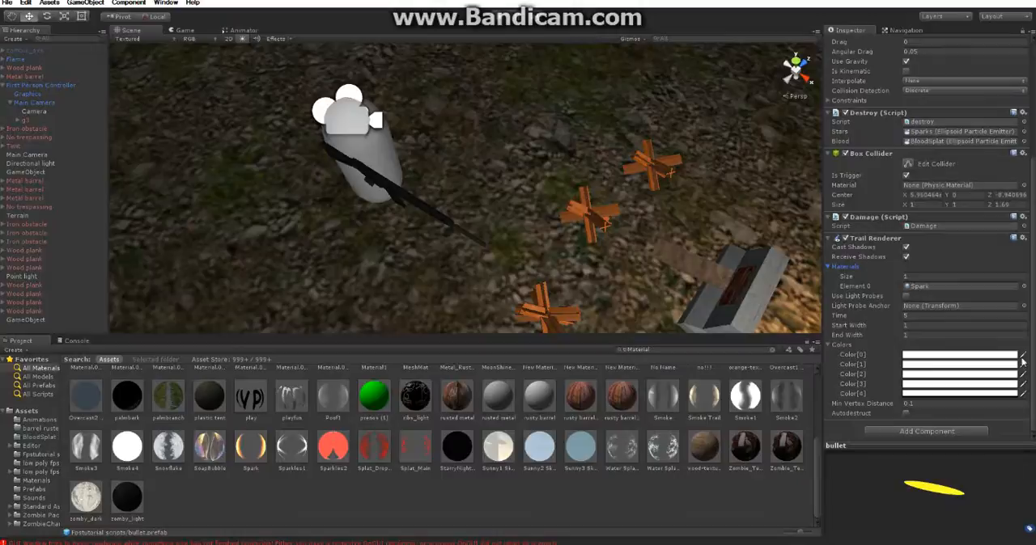
Tint the trail's Color[0] and Color[4] a light yellow.
{"action": "left_click", "coordinate": [961, 354]}
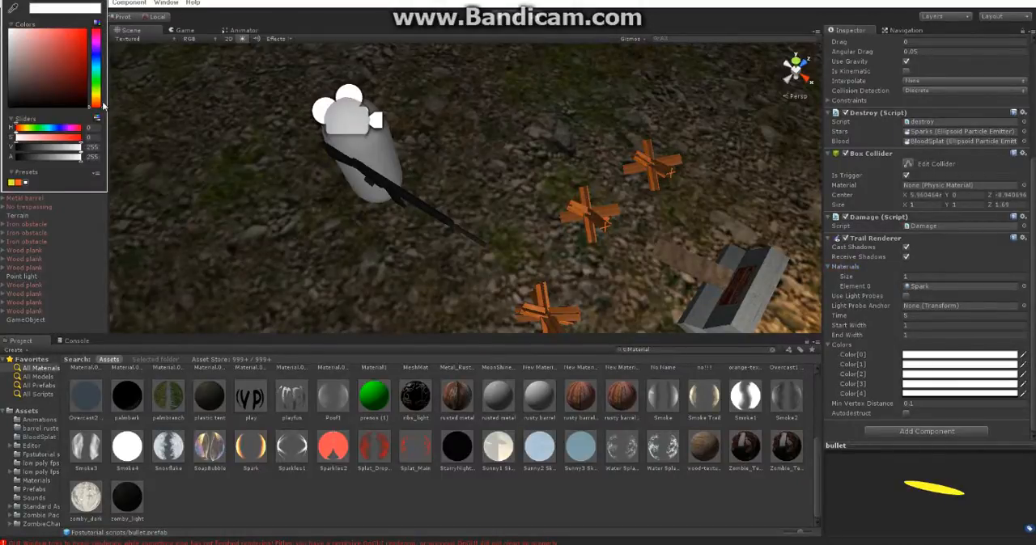
{"action": "left_click", "coordinate": [36, 44]}
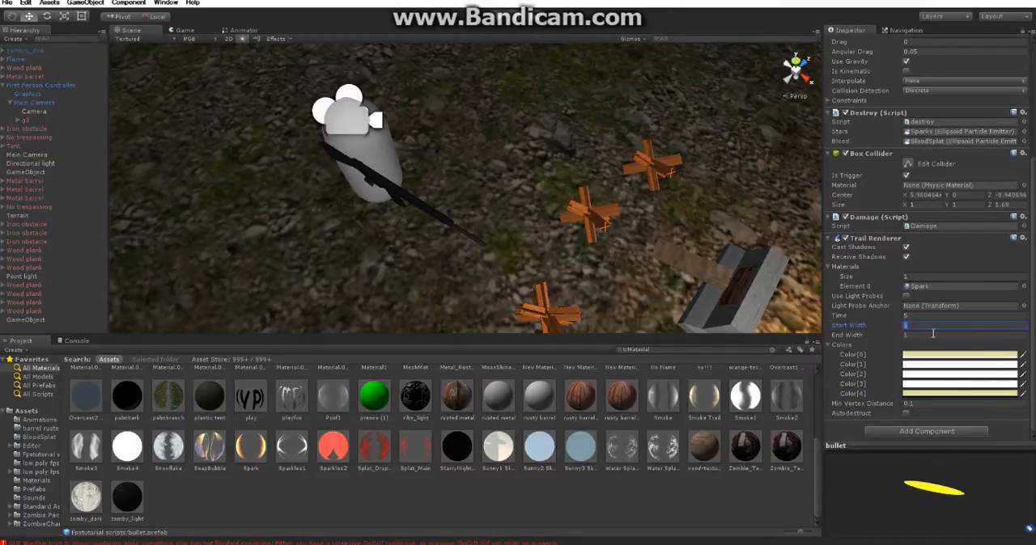
Set the Trail Renderer's Start Width and End Width to 0.1.
{"action": "type", "text": "0.1"}
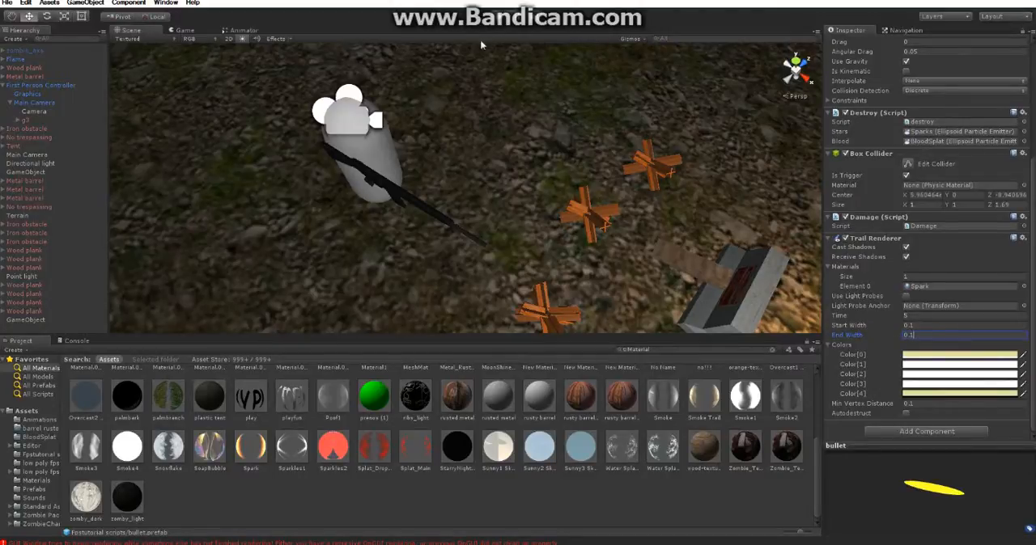
{"action": "mouse_move", "coordinate": [500, 23]}
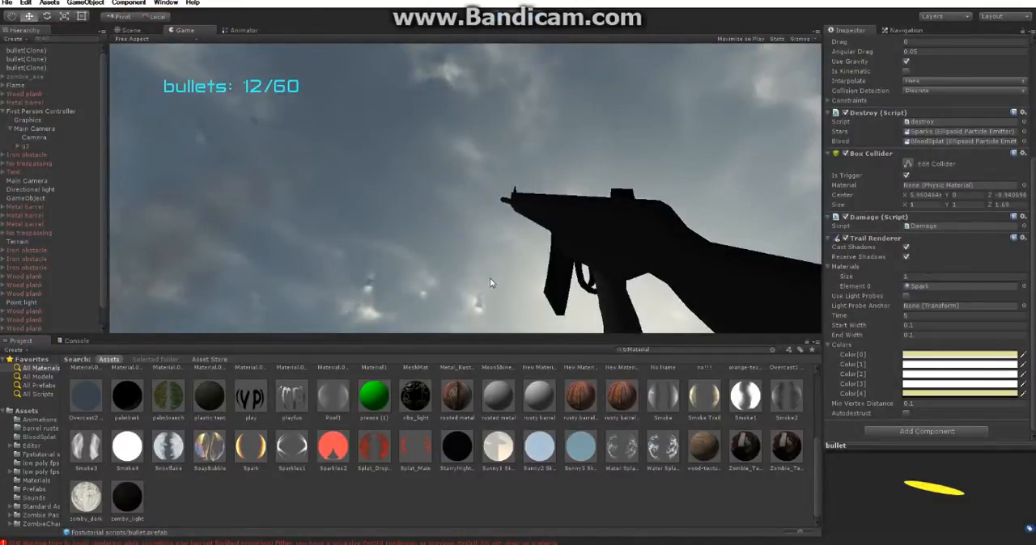
Play-test firing bullets with the thin light-yellow trail, then return to edit mode.
{"action": "left_click", "coordinate": [129, 30]}
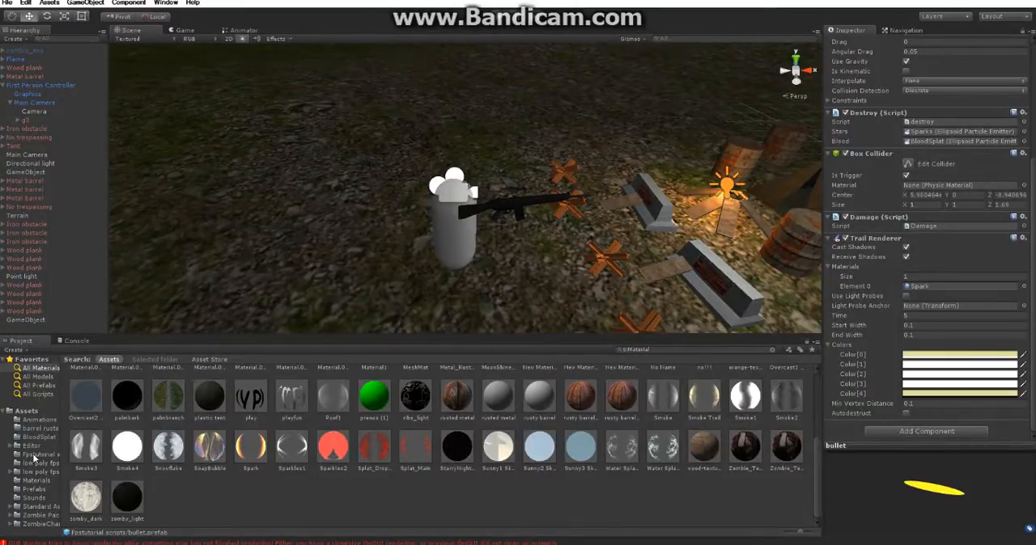
Show All Prefabs in the Project panel, with the bullet prefab listed.
{"action": "left_click", "coordinate": [36, 455]}
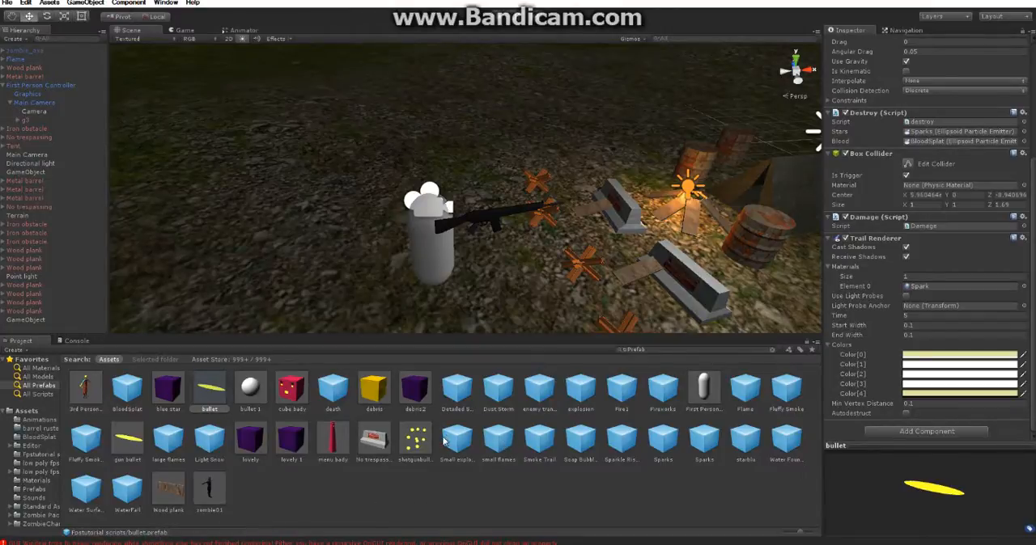
{"action": "mouse_move", "coordinate": [378, 486]}
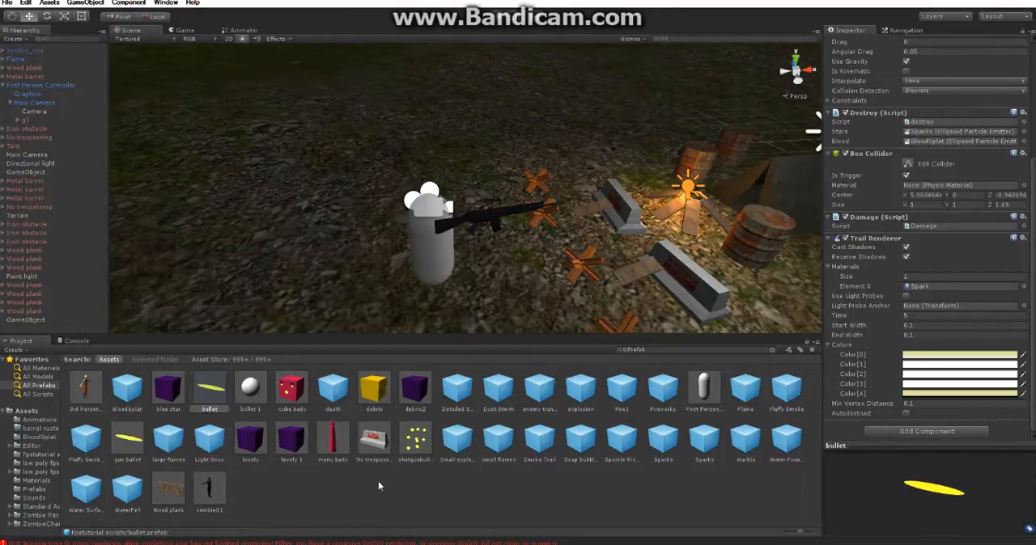